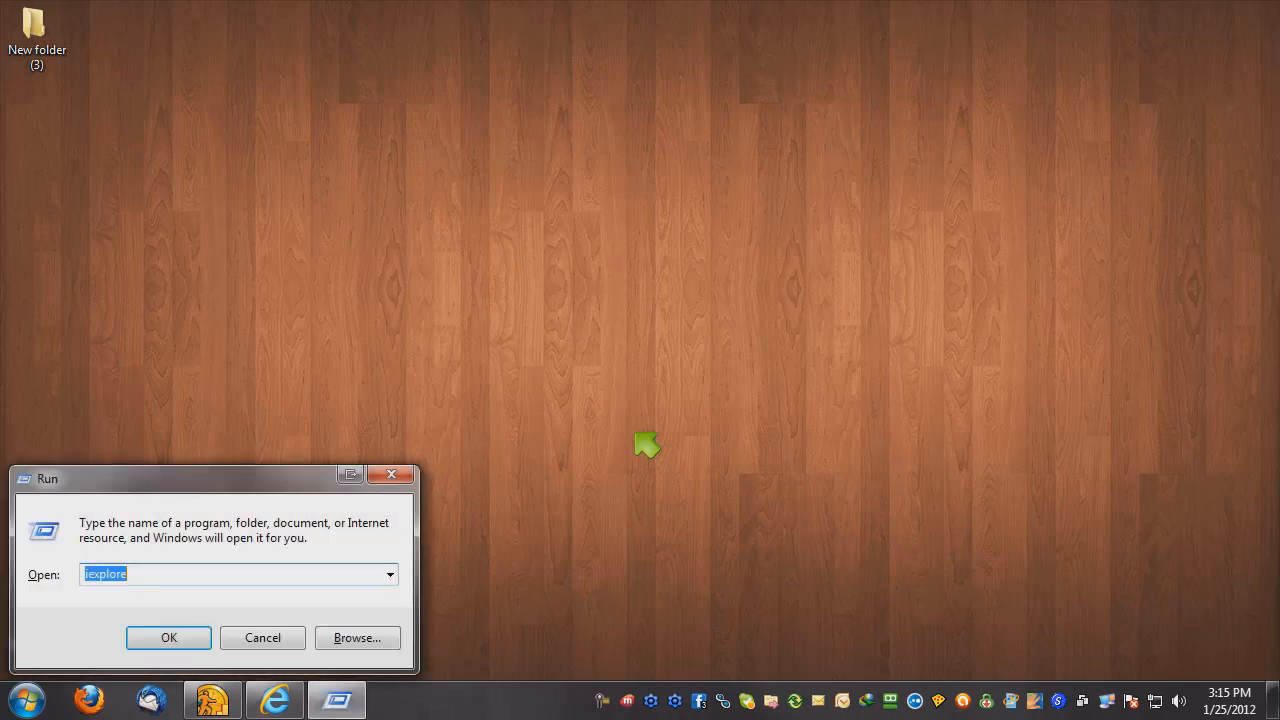
Launch Command Prompt via the Run dialog with cmd
text(cmd)
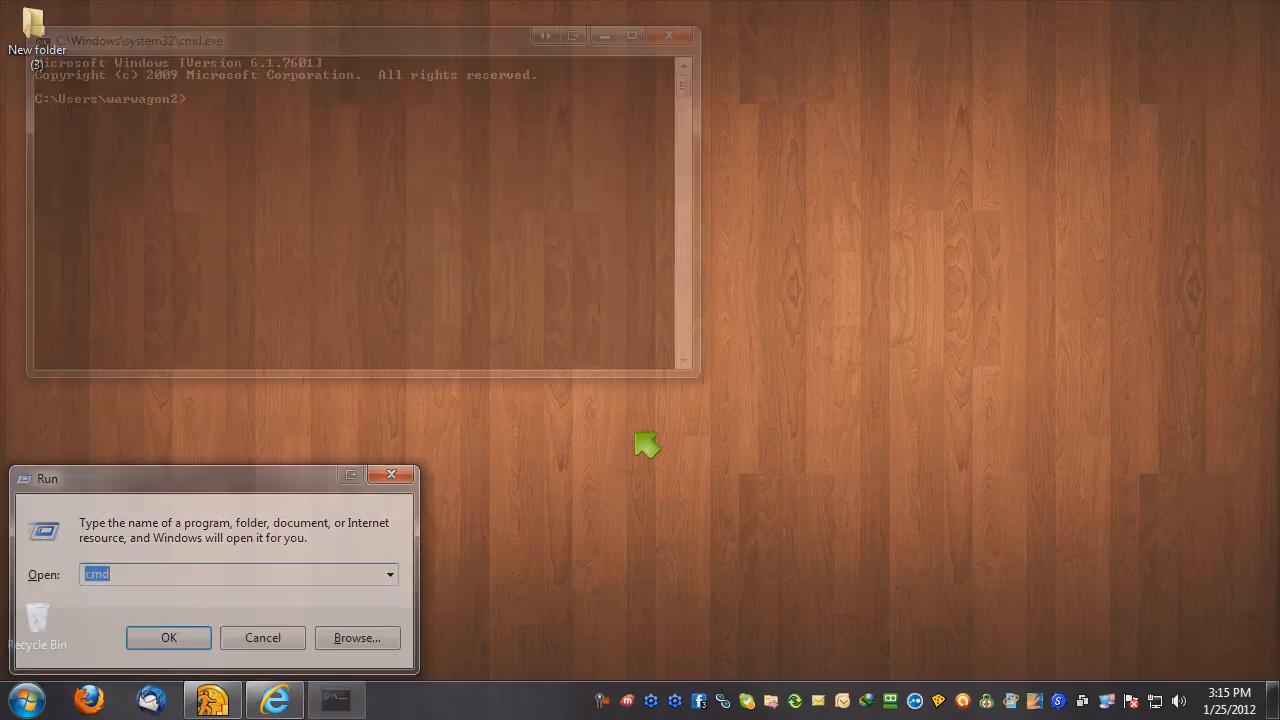
click(168, 636)
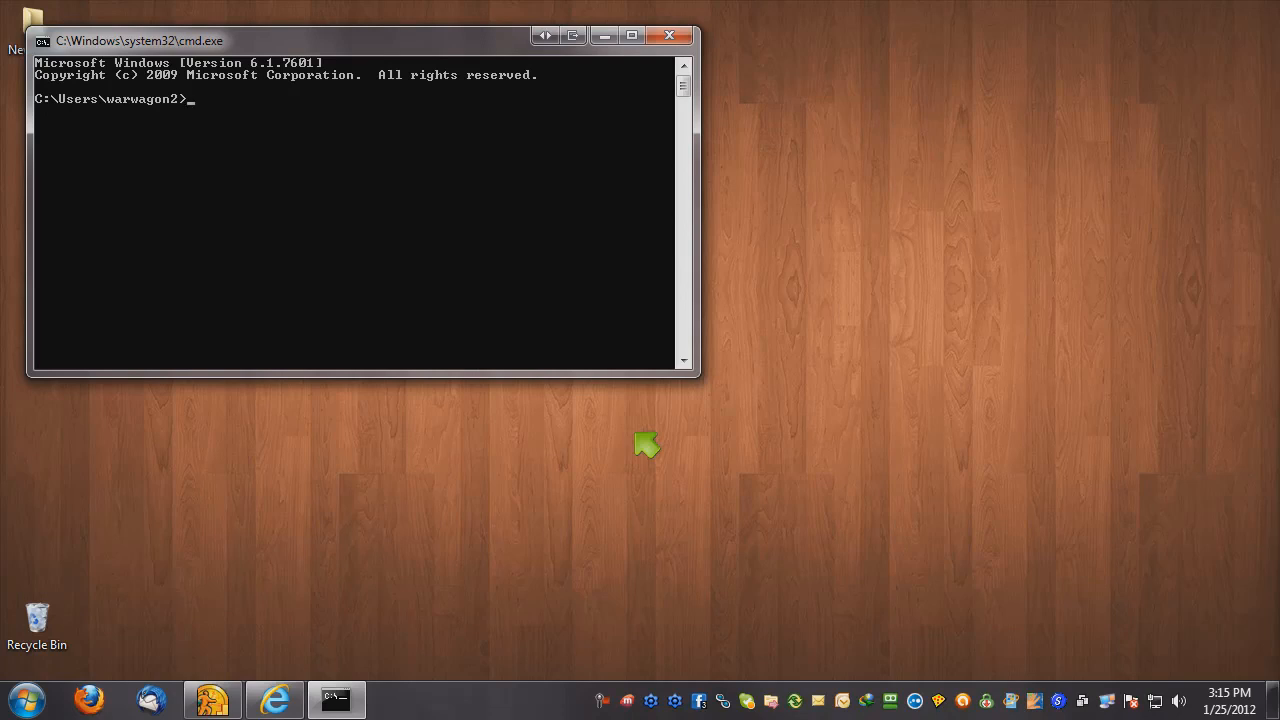
Ping 192.168.1.8, get four replies with no loss, then close Command Prompt
text(ping)
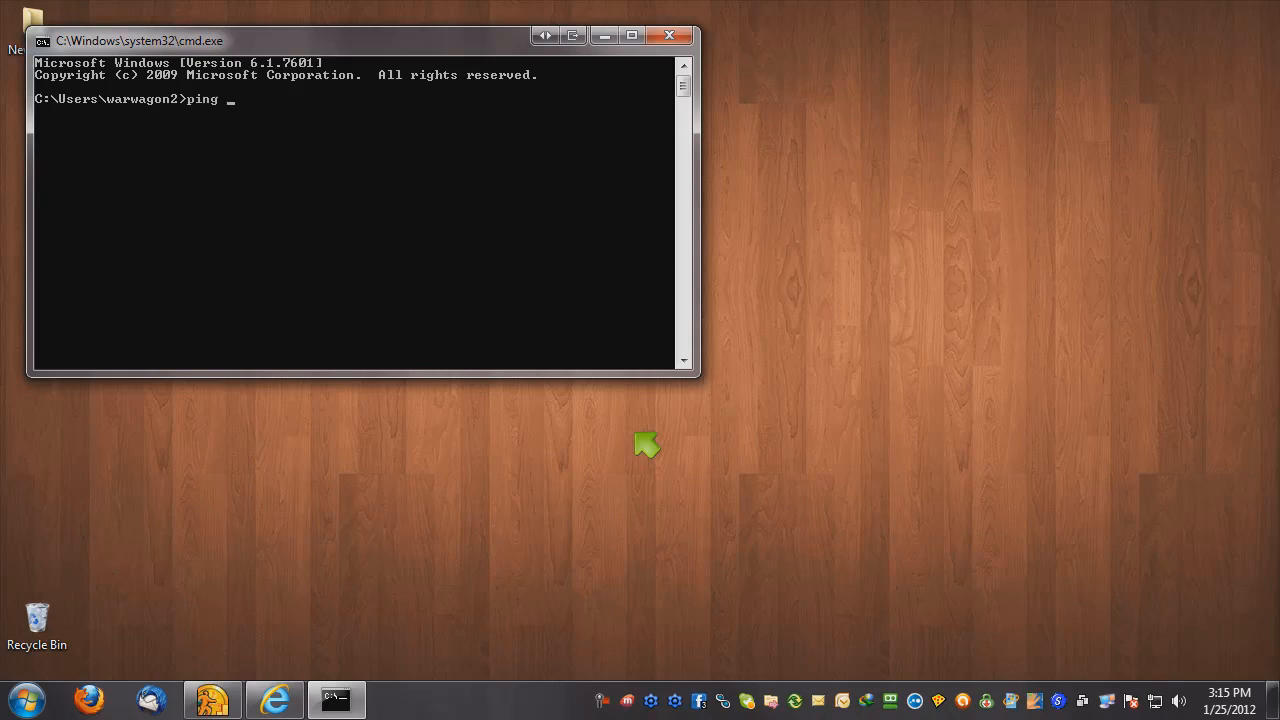
text(192.168.)
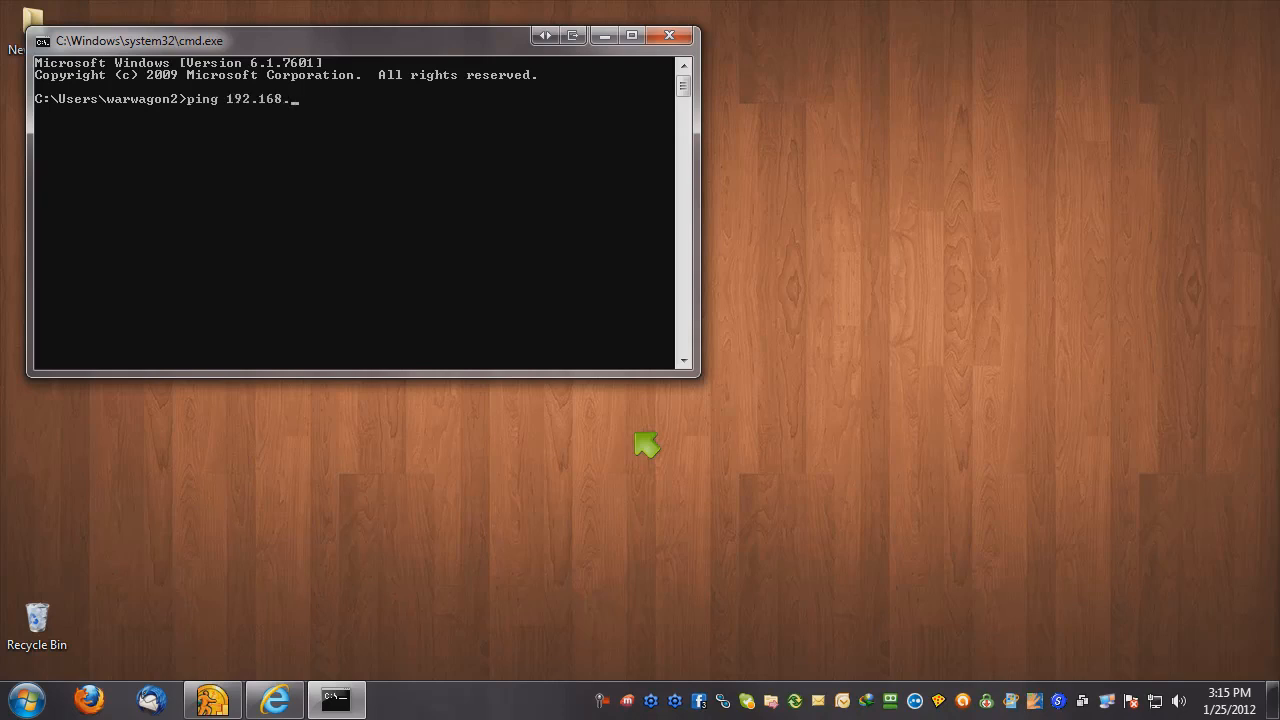
text(1.8)
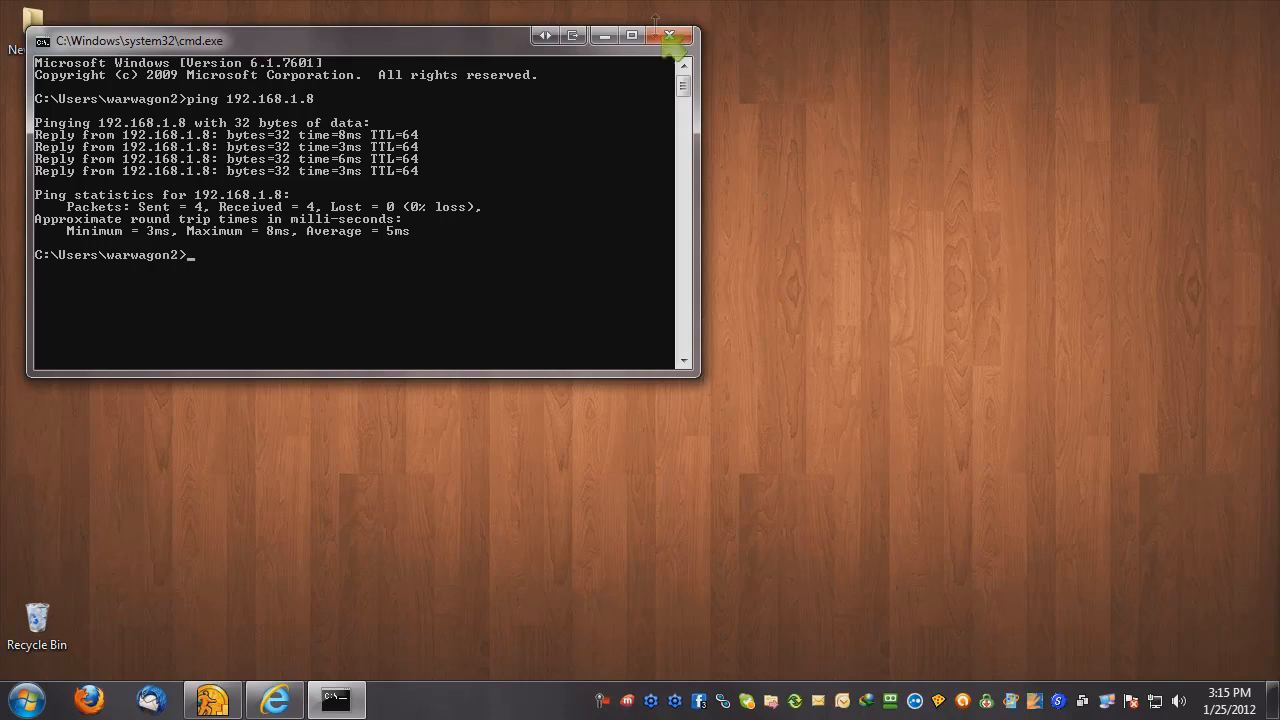
click(670, 36)
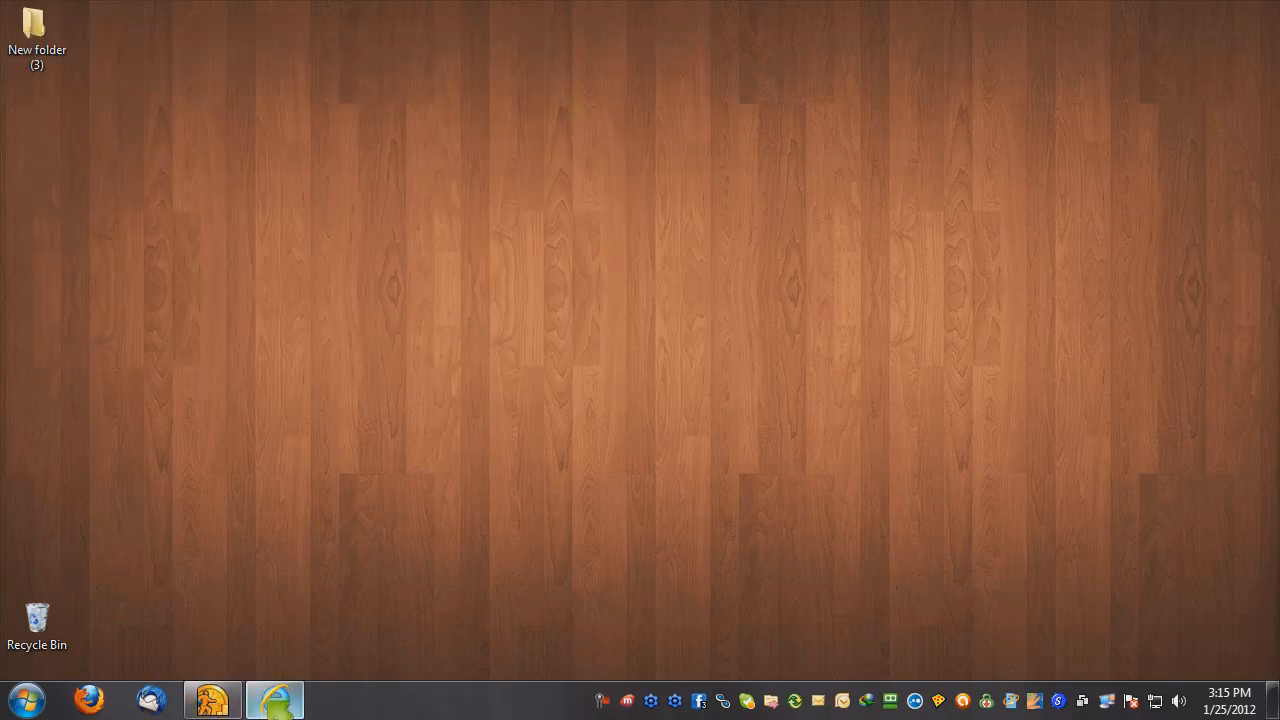
Browse to 192.168.1.8 in Internet Explorer and log in as sysadmin
click(274, 700)
text(http://)
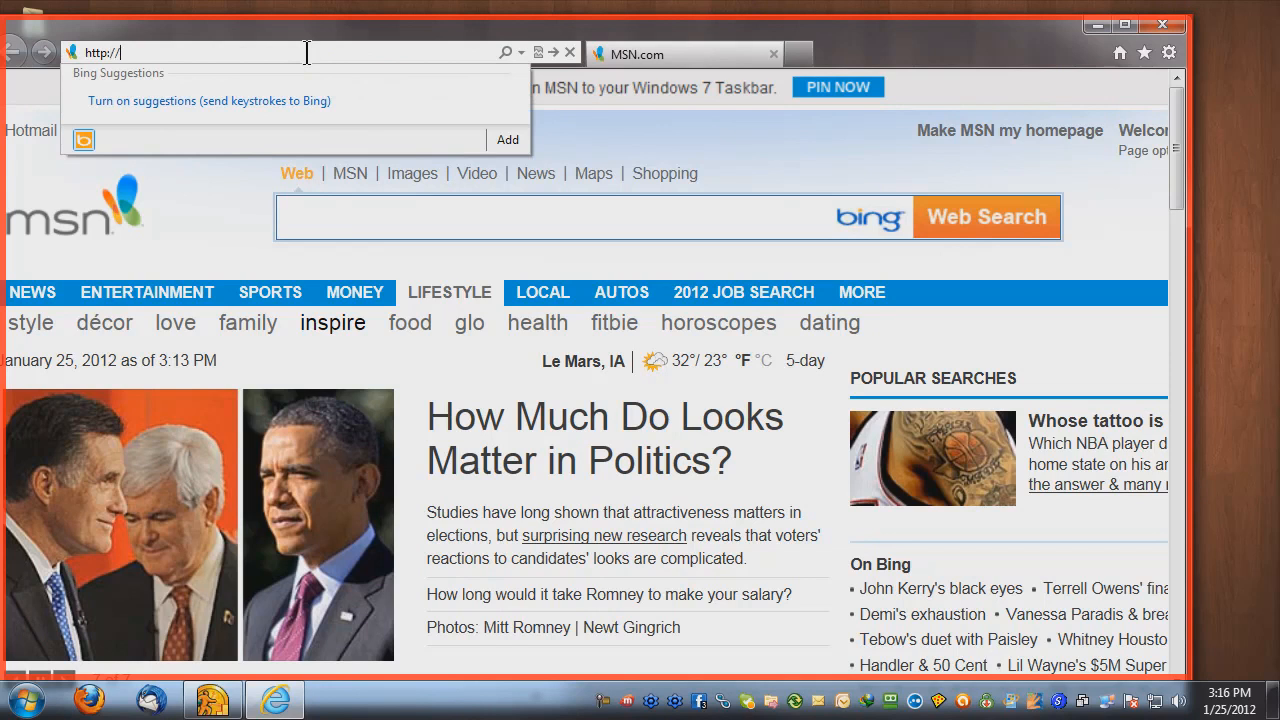
text(192.168.1.8/auth.asp)
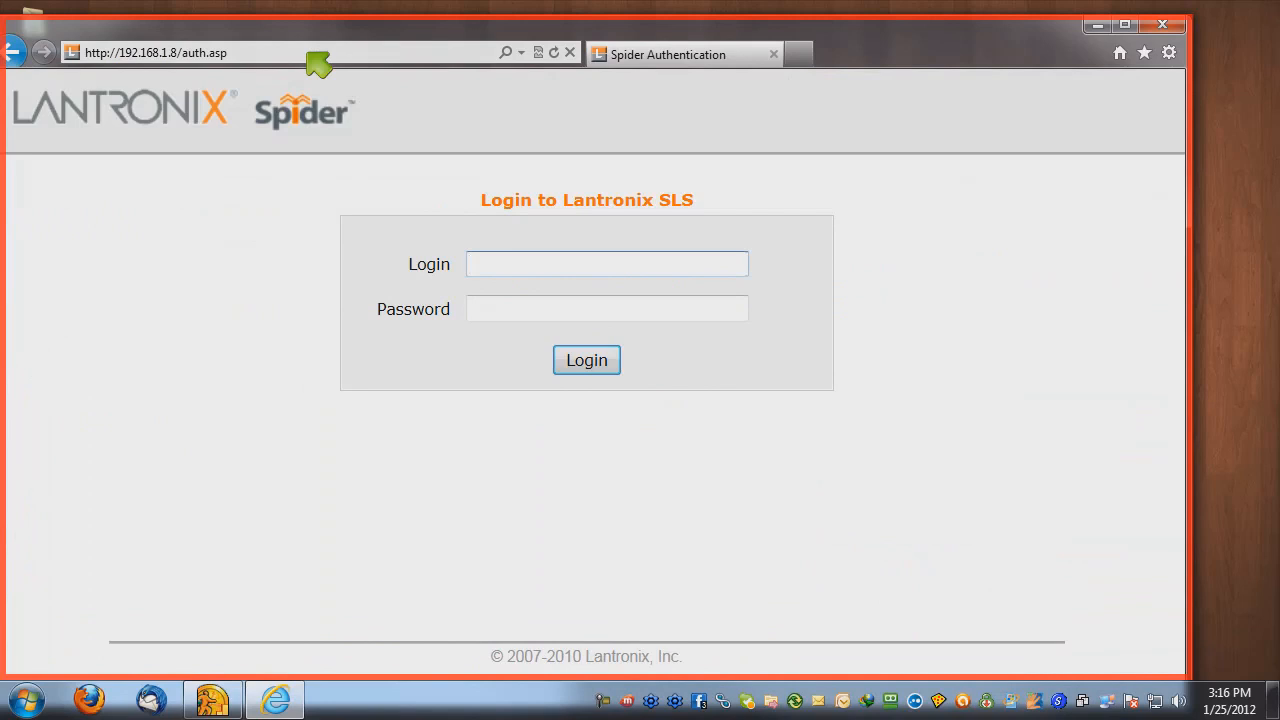
text(s)
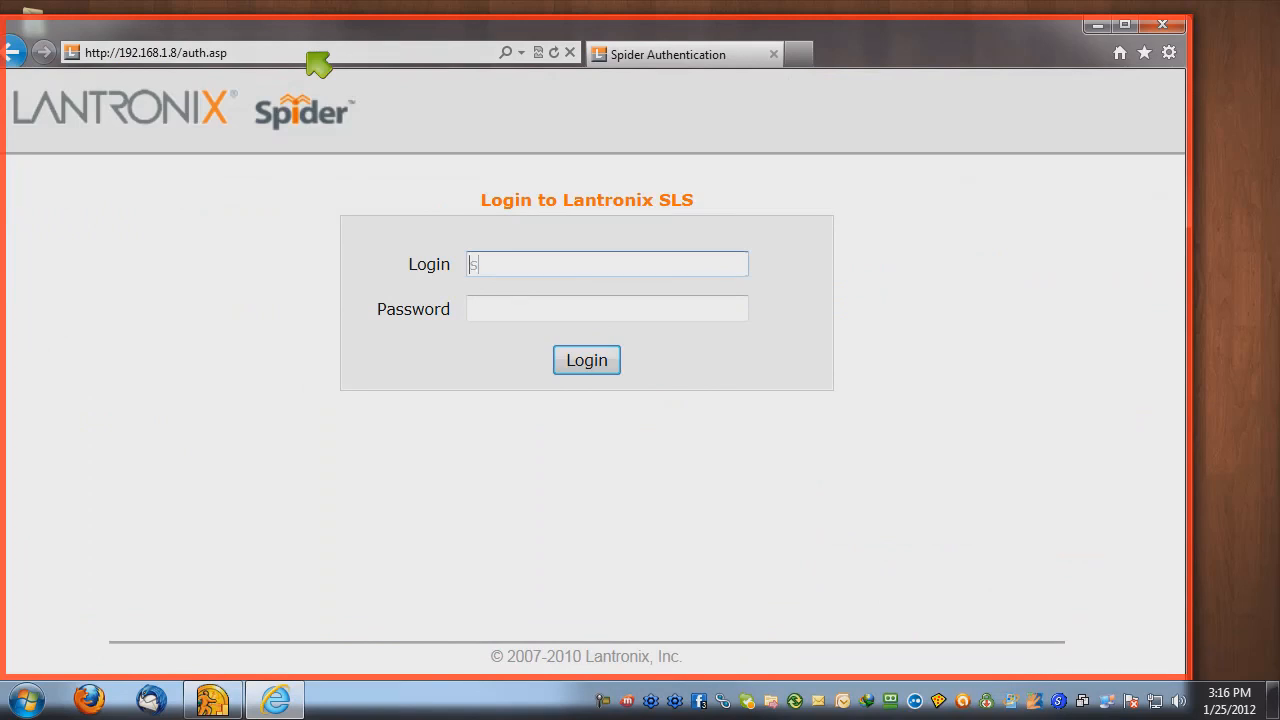
text(ysadmin)
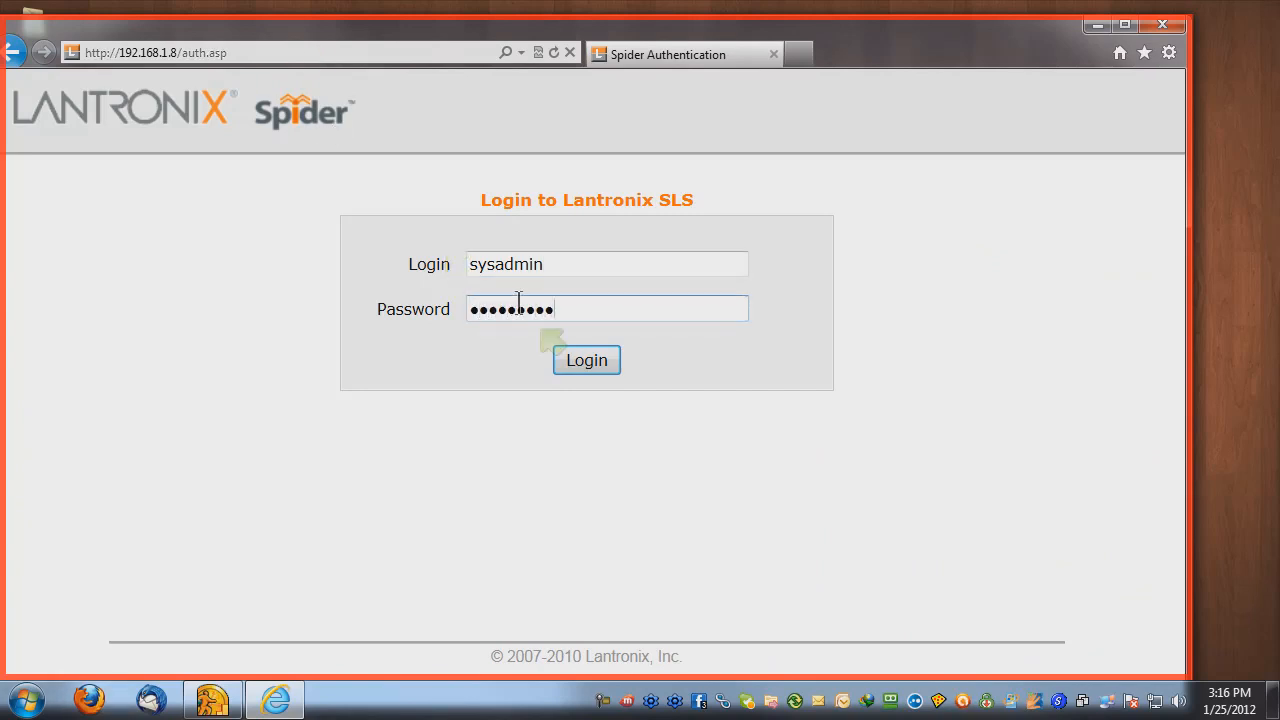
click(586, 360)
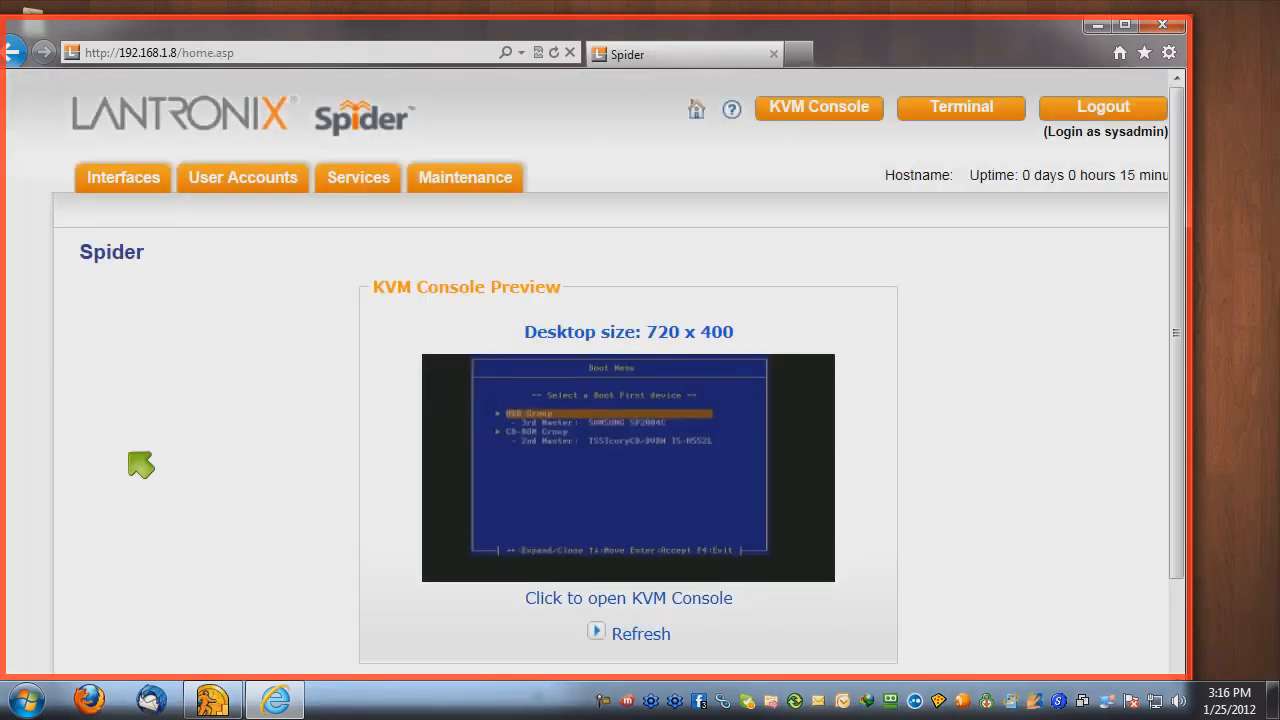
mouse_move(180, 466)
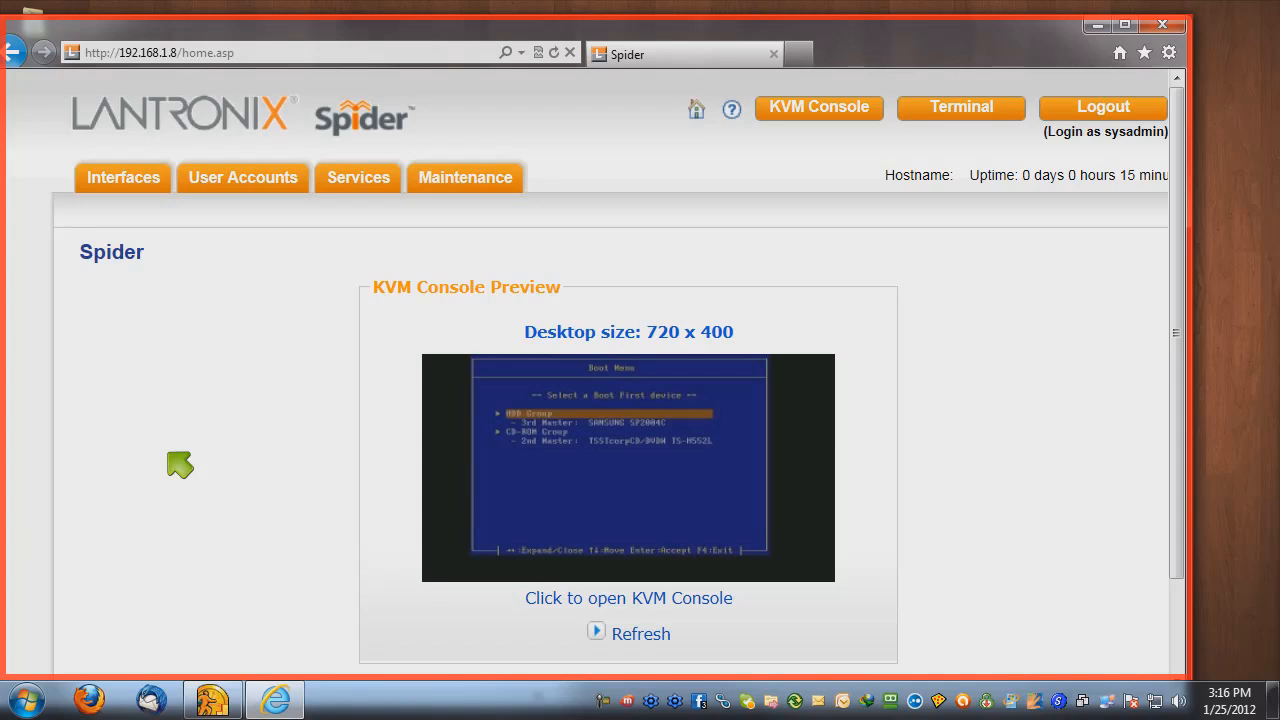
mouse_move(180, 436)
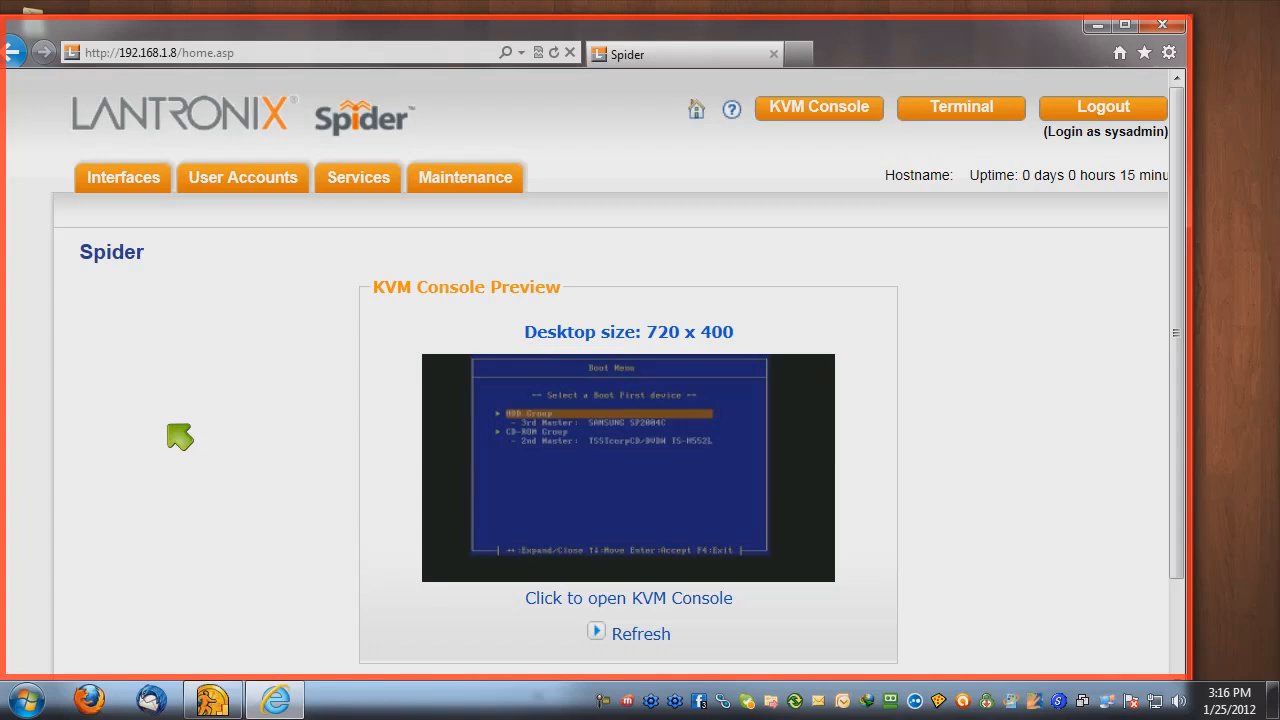
mouse_move(104, 212)
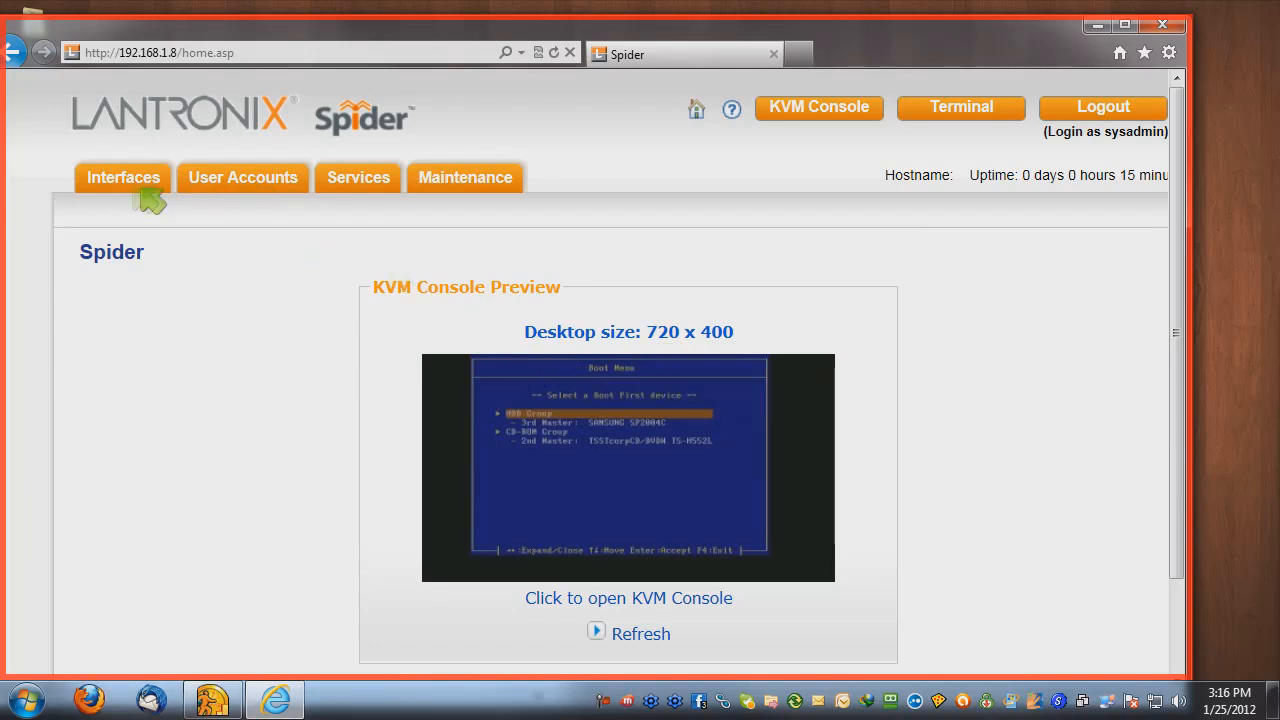
Show the Interfaces section's Network Settings page with IP and port details
click(124, 176)
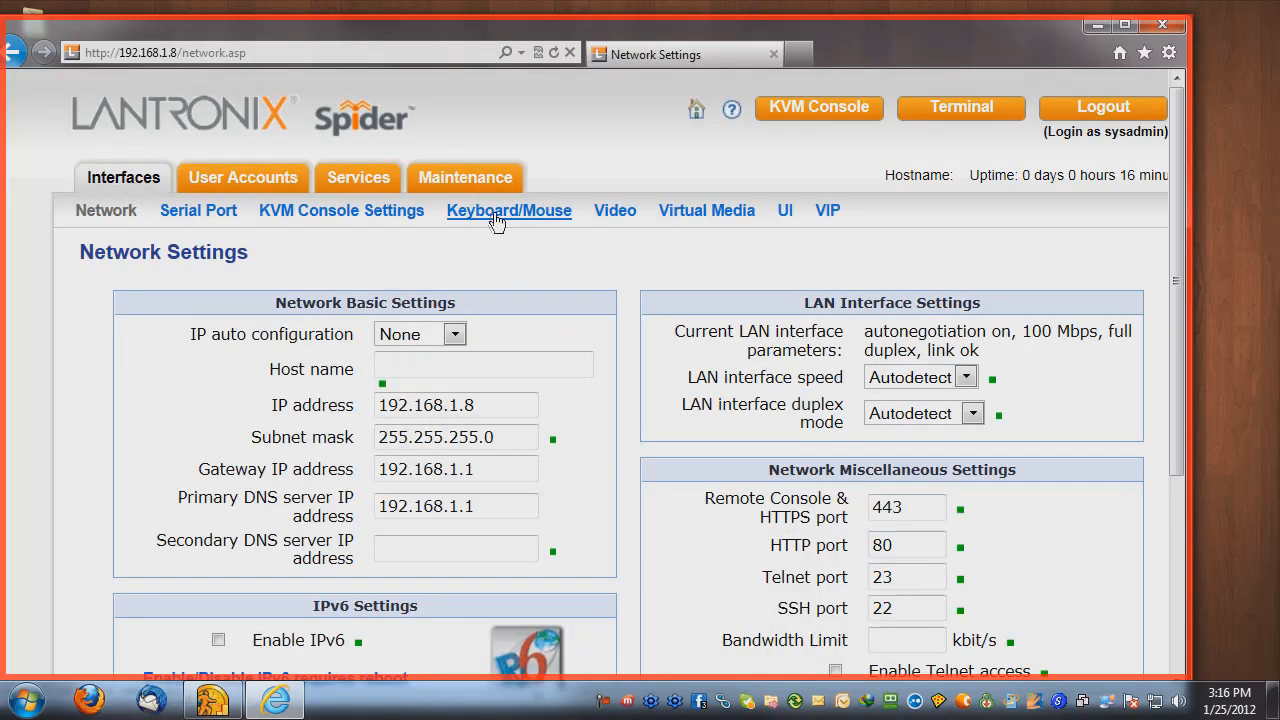
click(508, 210)
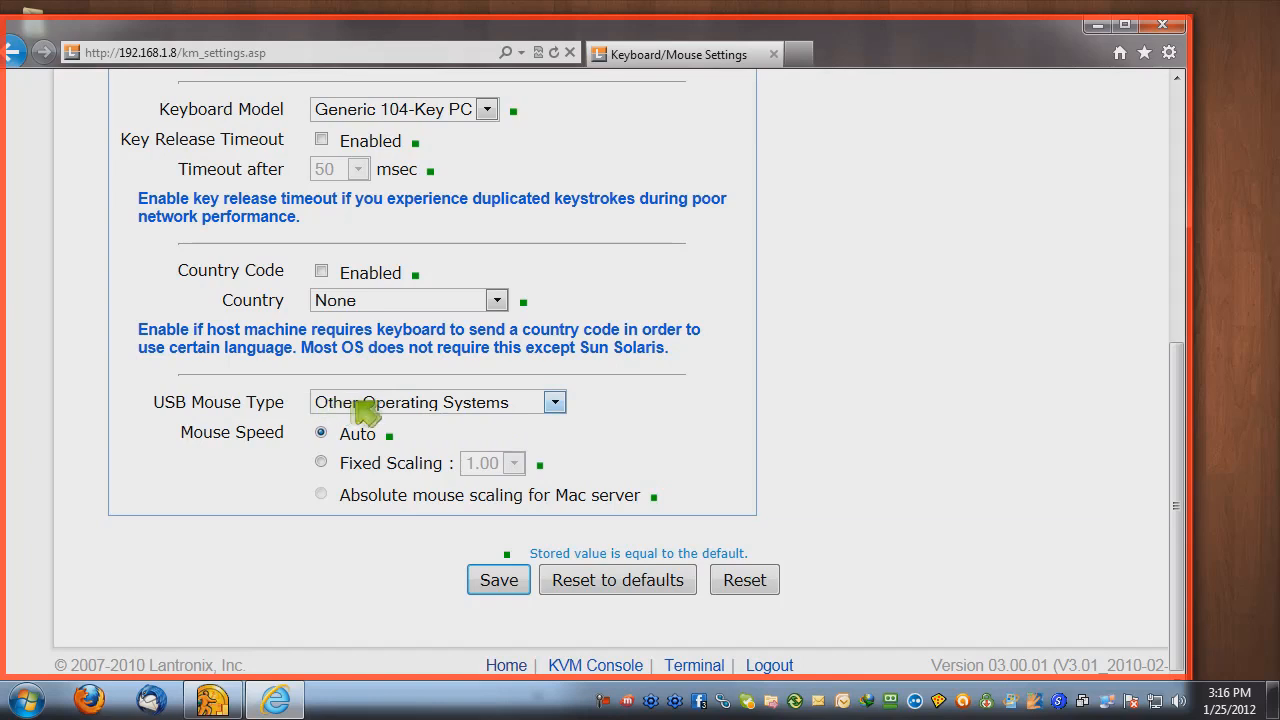
mouse_move(416, 456)
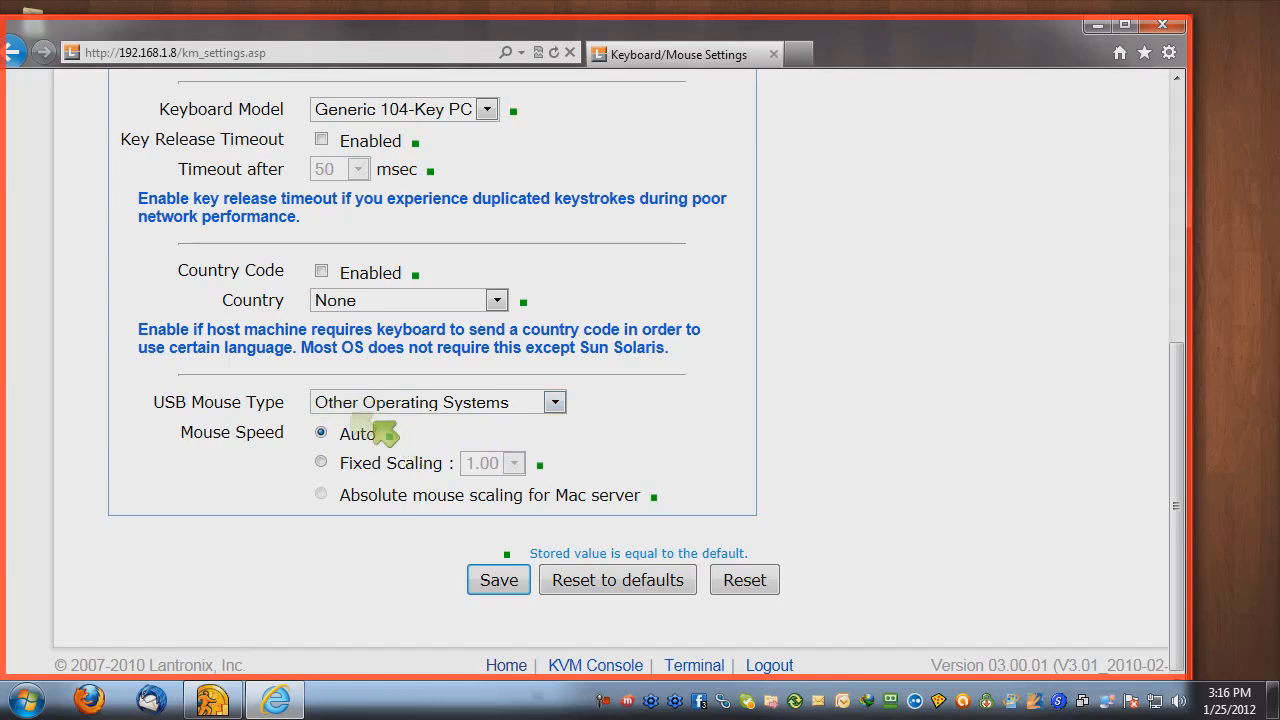
mouse_move(504, 384)
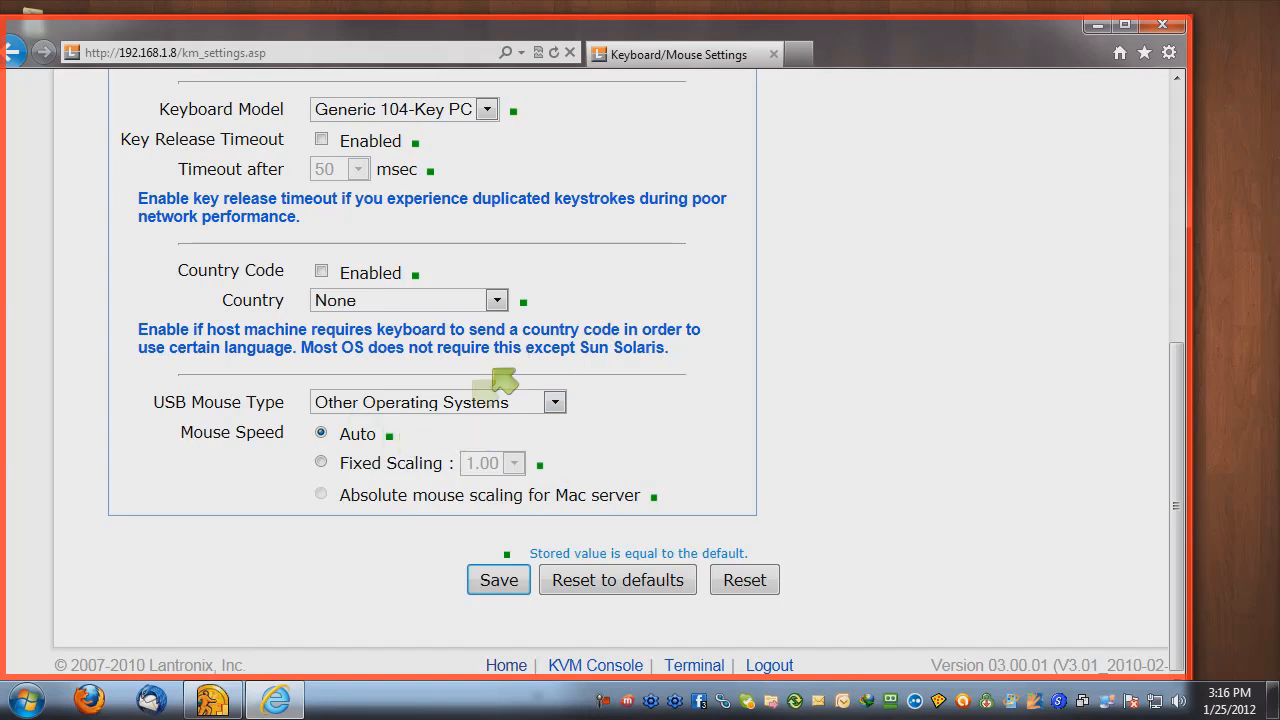
mouse_move(436, 456)
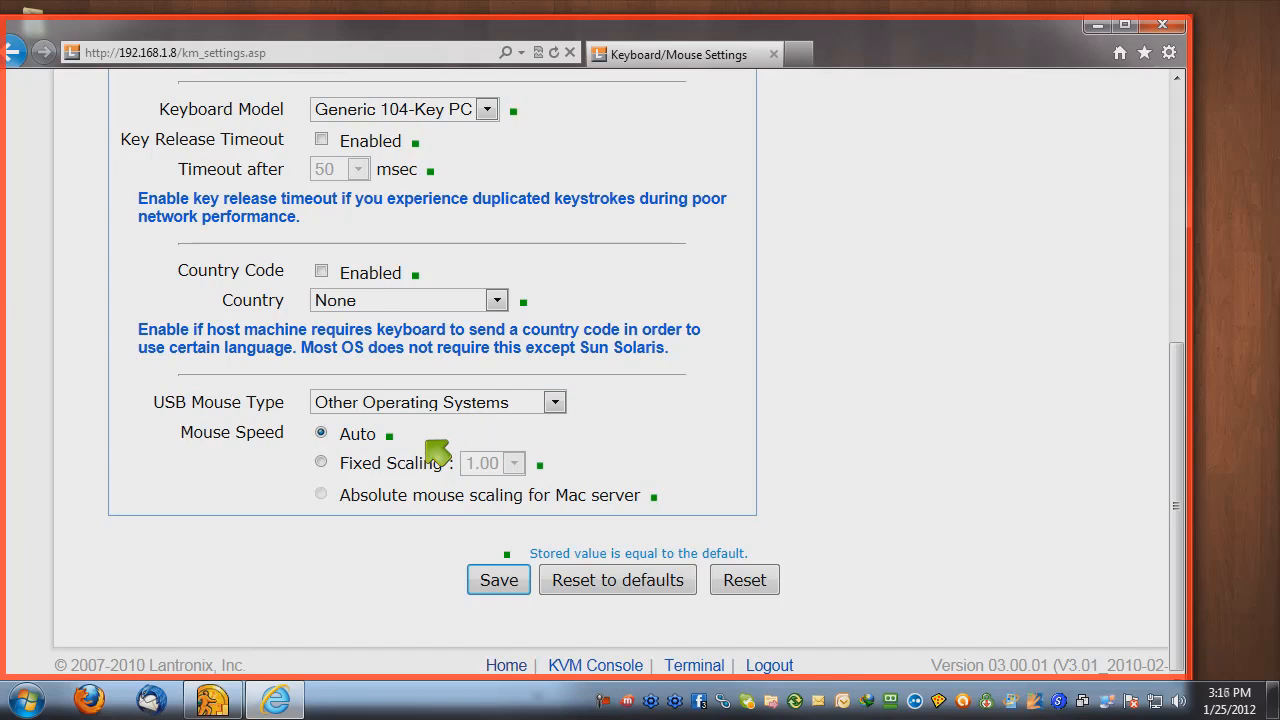
click(552, 402)
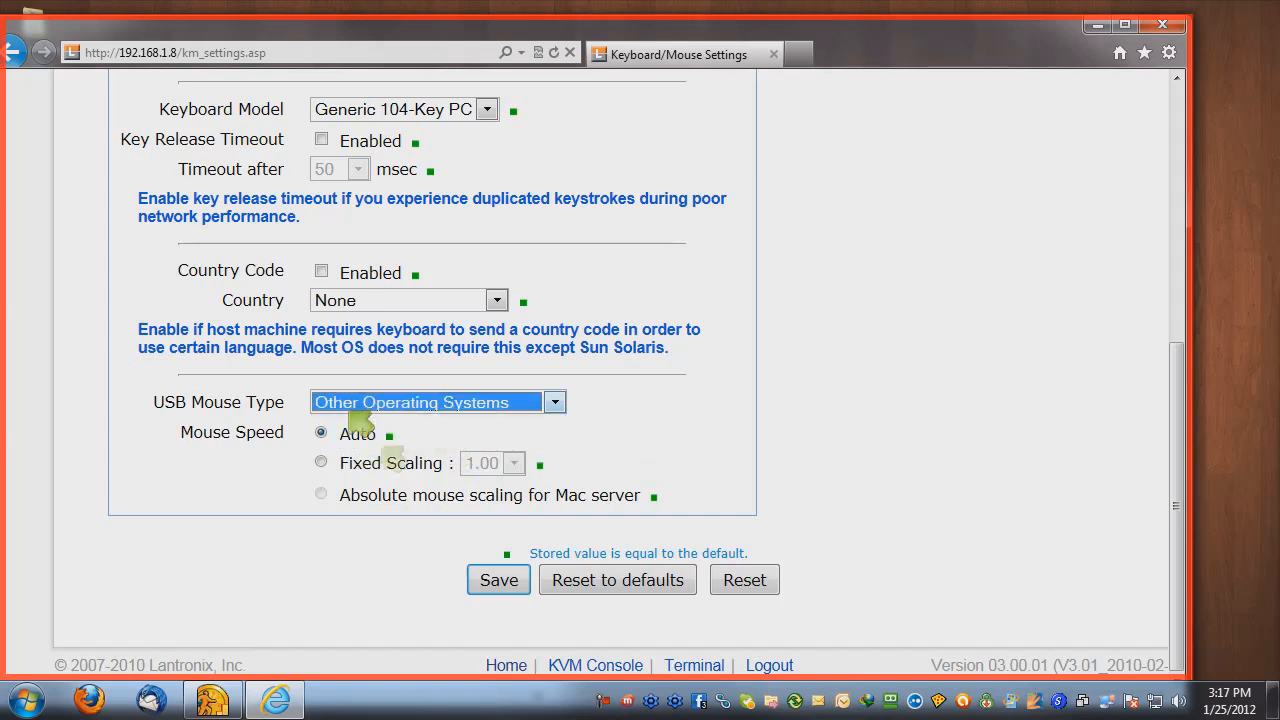
click(498, 580)
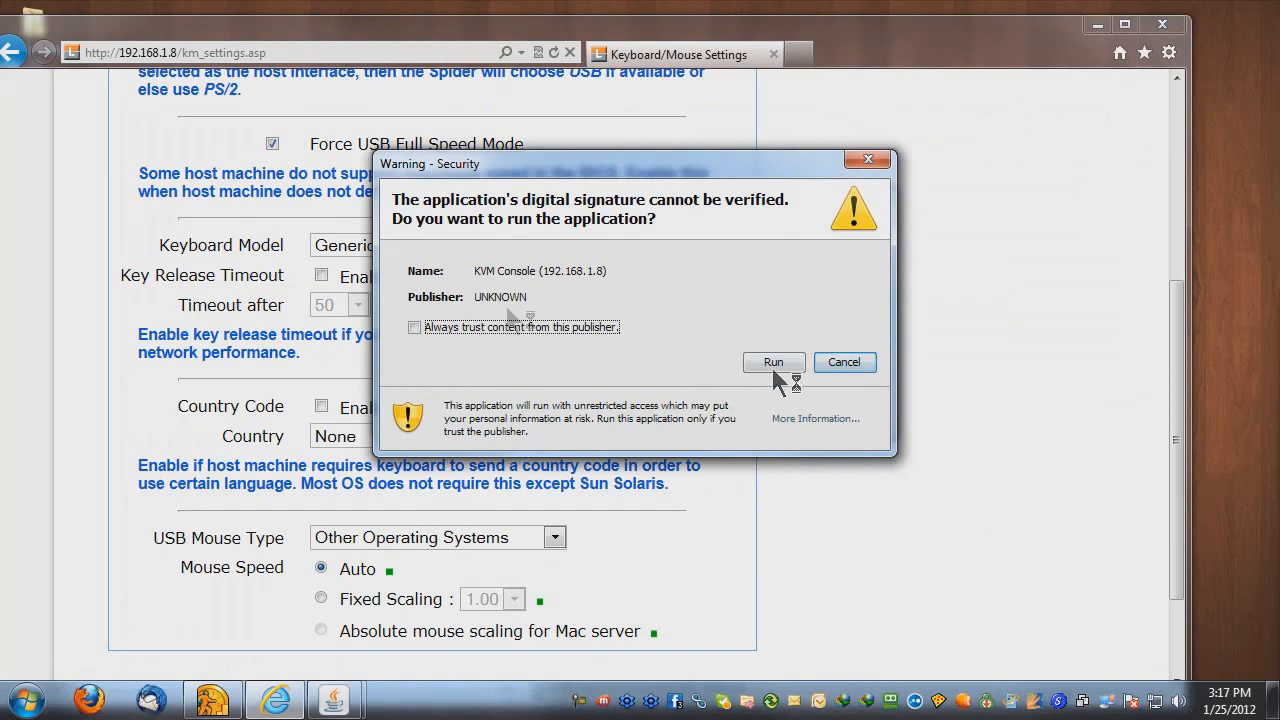
Allow the unsigned Java KVM console to run, reaching the remote boot menu
click(772, 362)
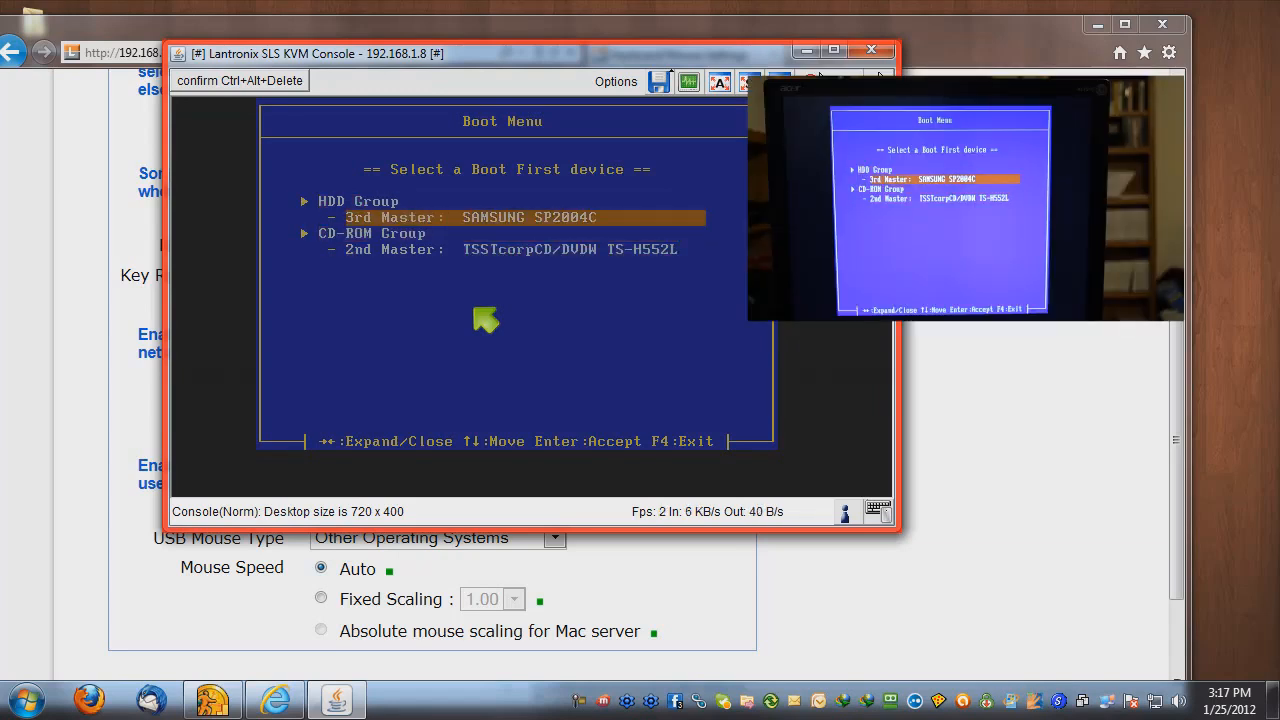
Select CD-ROM Group in the Boot Menu and boot it to start the memory test
key(Down)
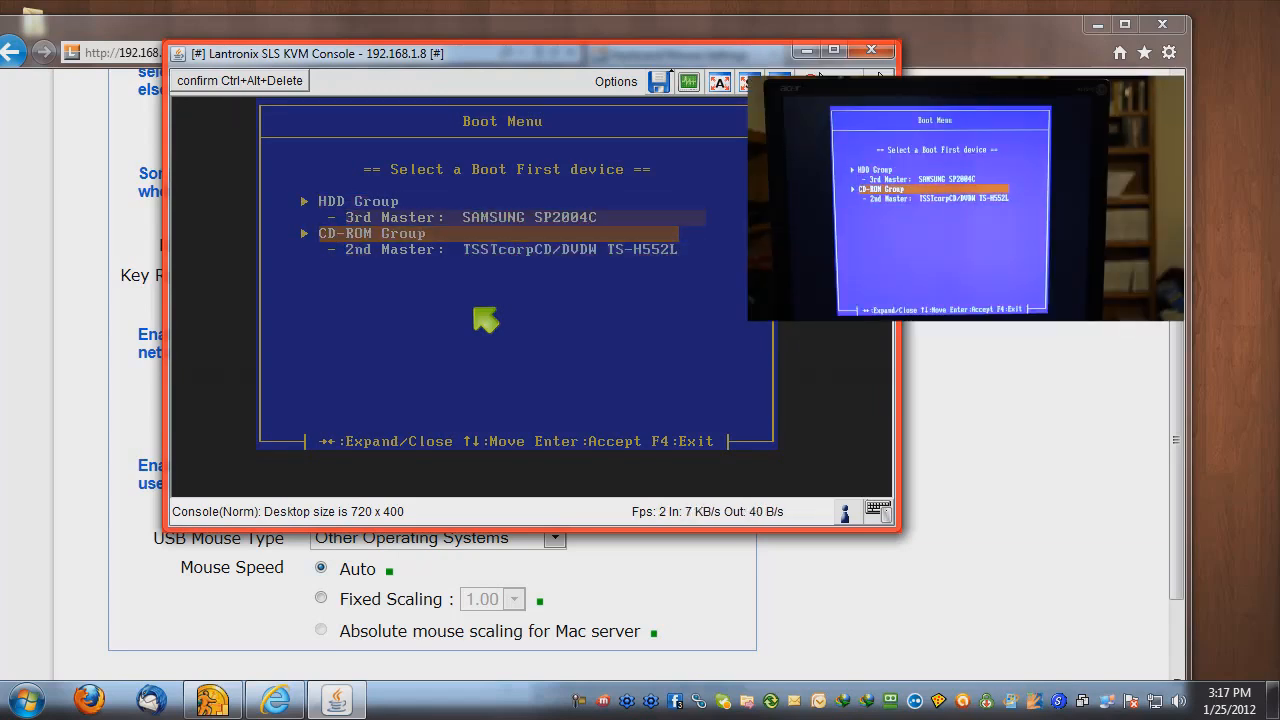
key(Down)
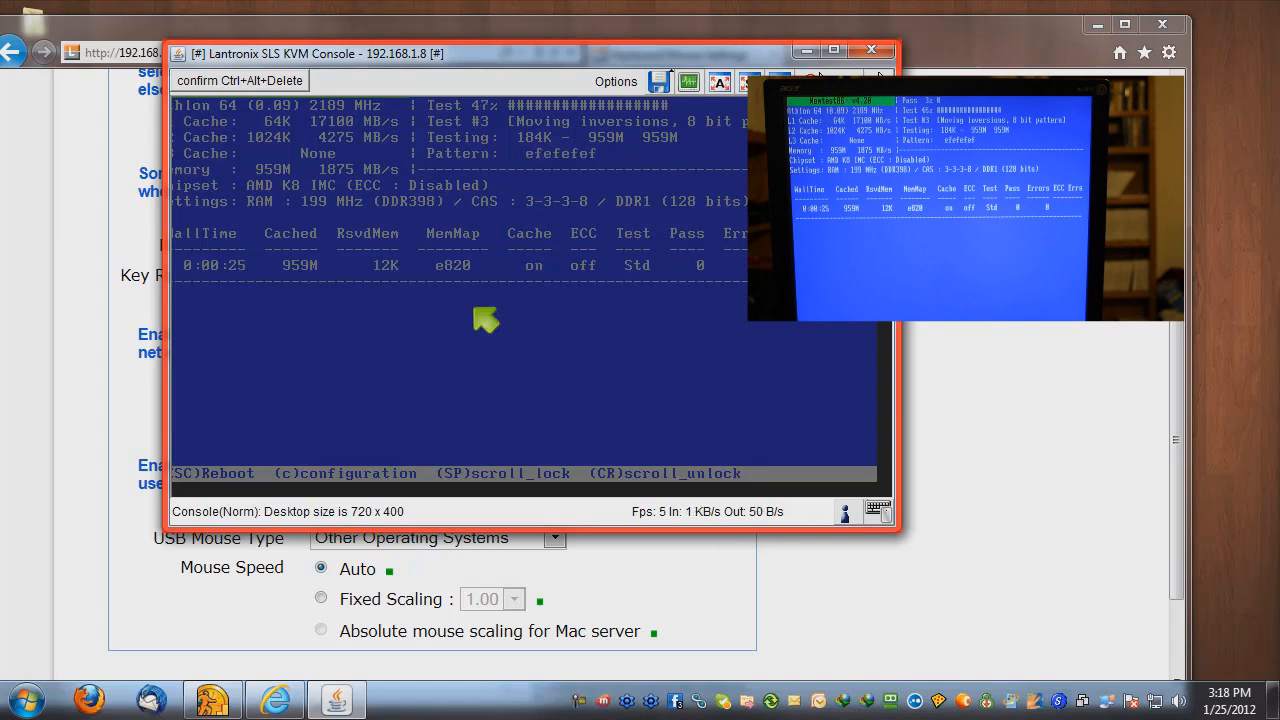
mouse_move(570, 188)
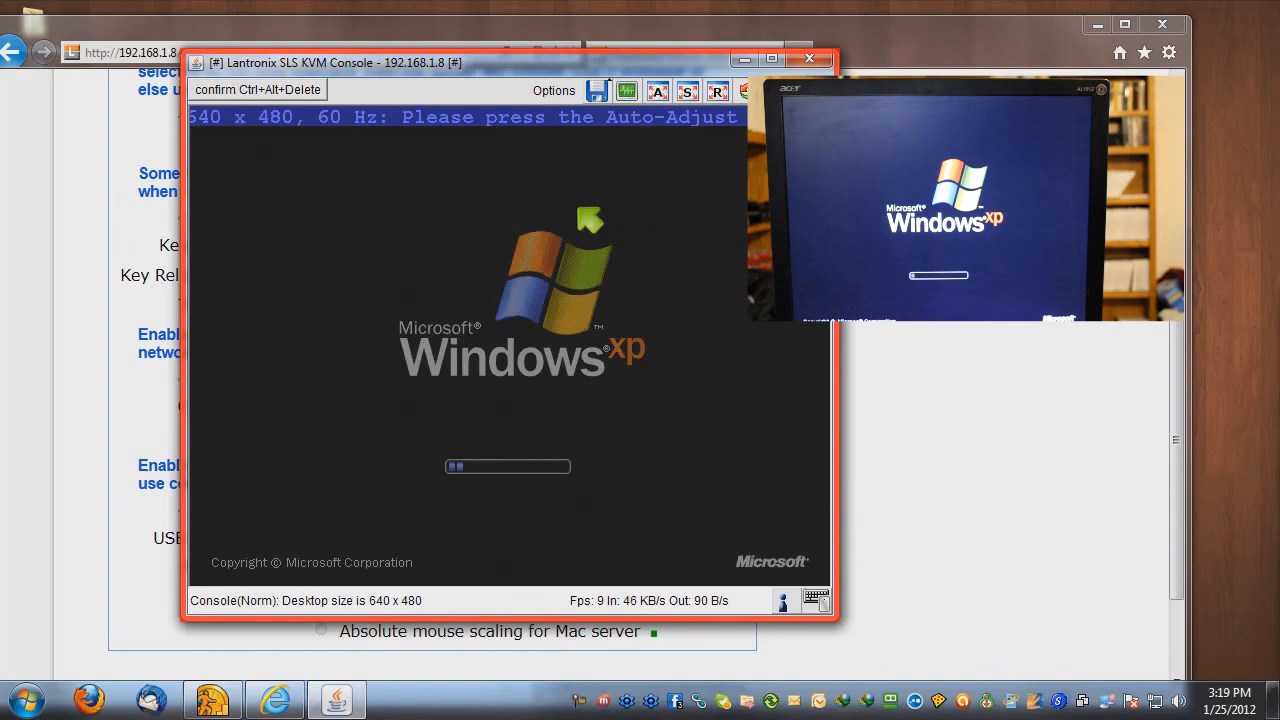
mouse_move(490, 150)
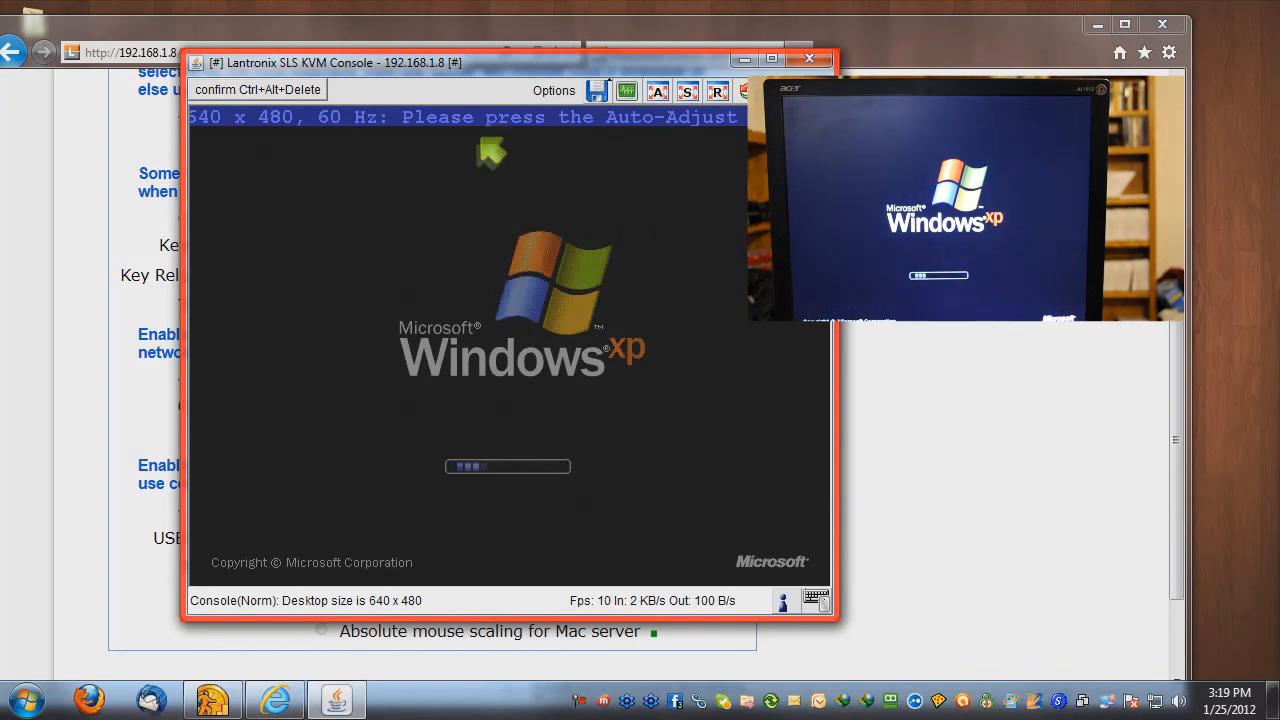
mouse_move(312, 476)
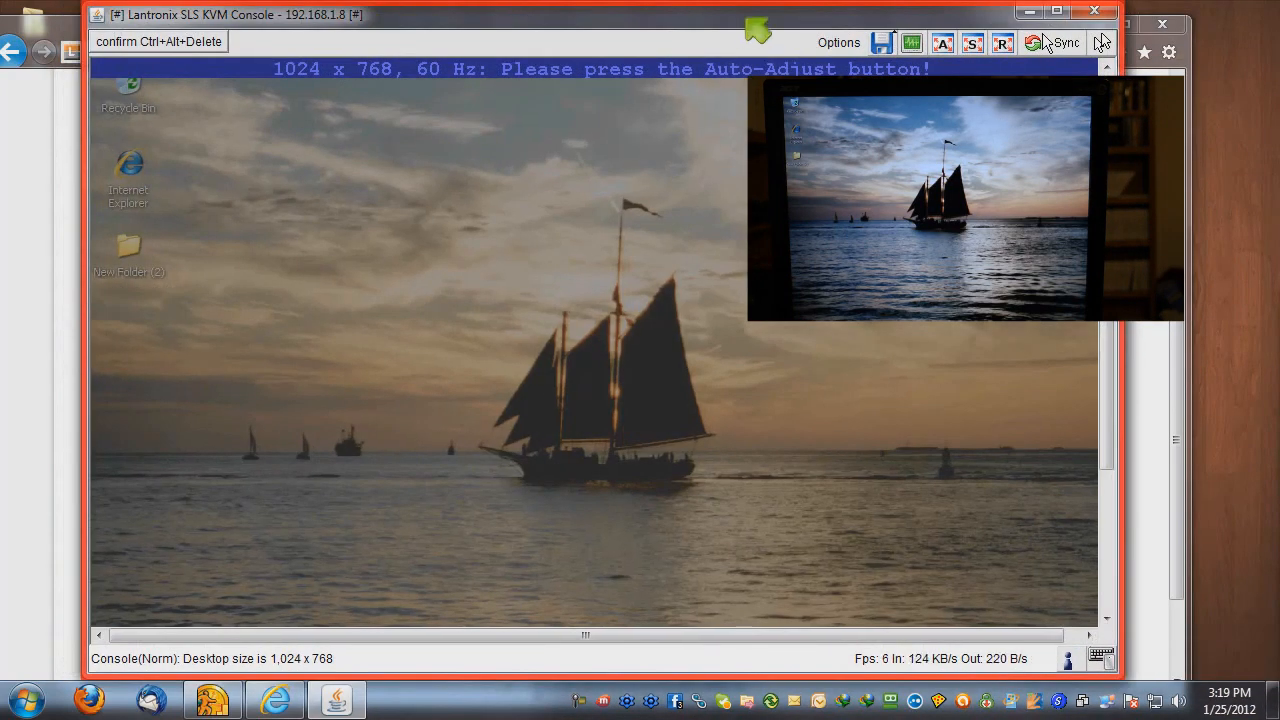
Save USB Mouse Type 'Windows >= 2000, Mac OS X' on the keyboard/mouse settings page
click(1056, 12)
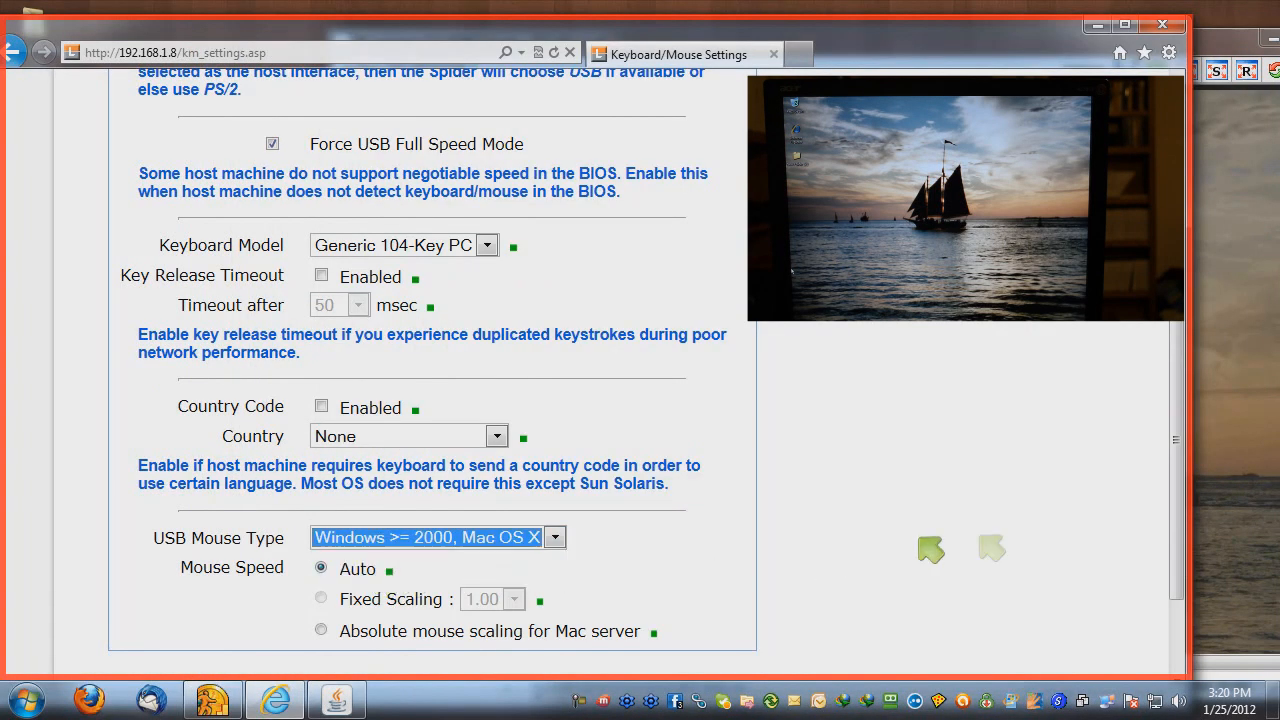
scroll(down, 3)
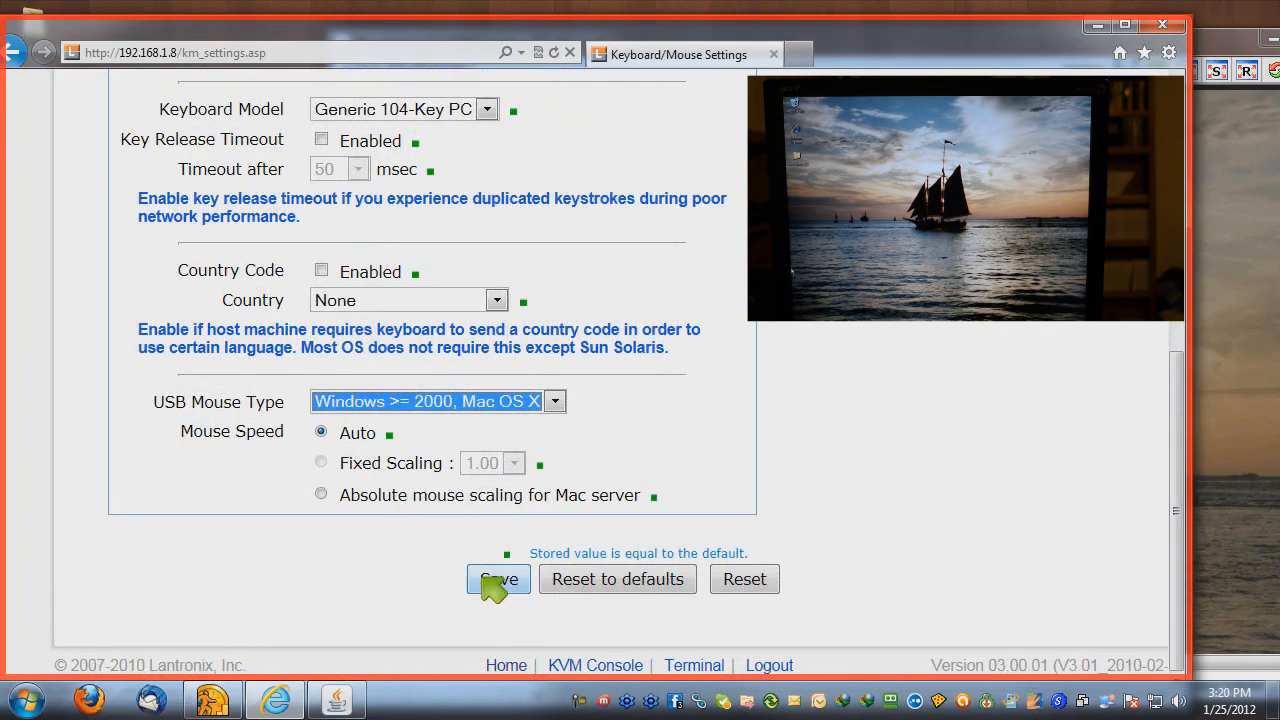
click(498, 580)
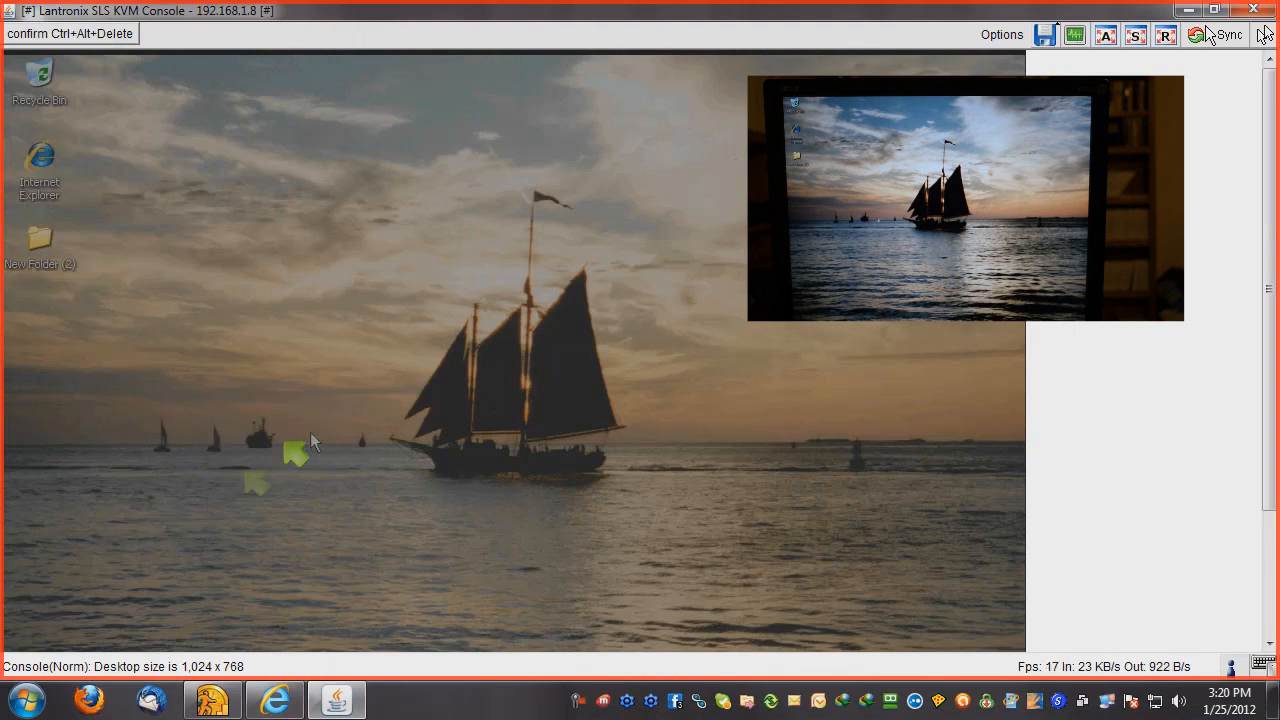
mouse_move(1020, 496)
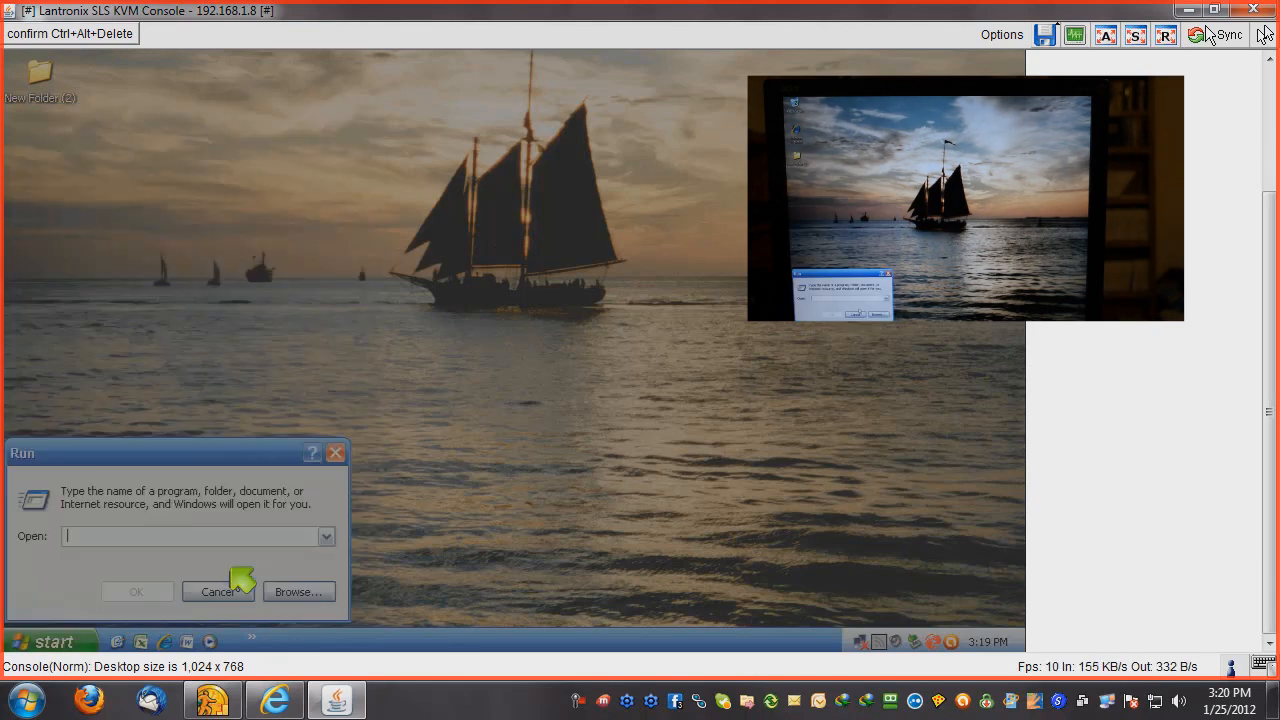
Cancel the Run dialog on the remote desktop before launching Microsoft Word
click(218, 592)
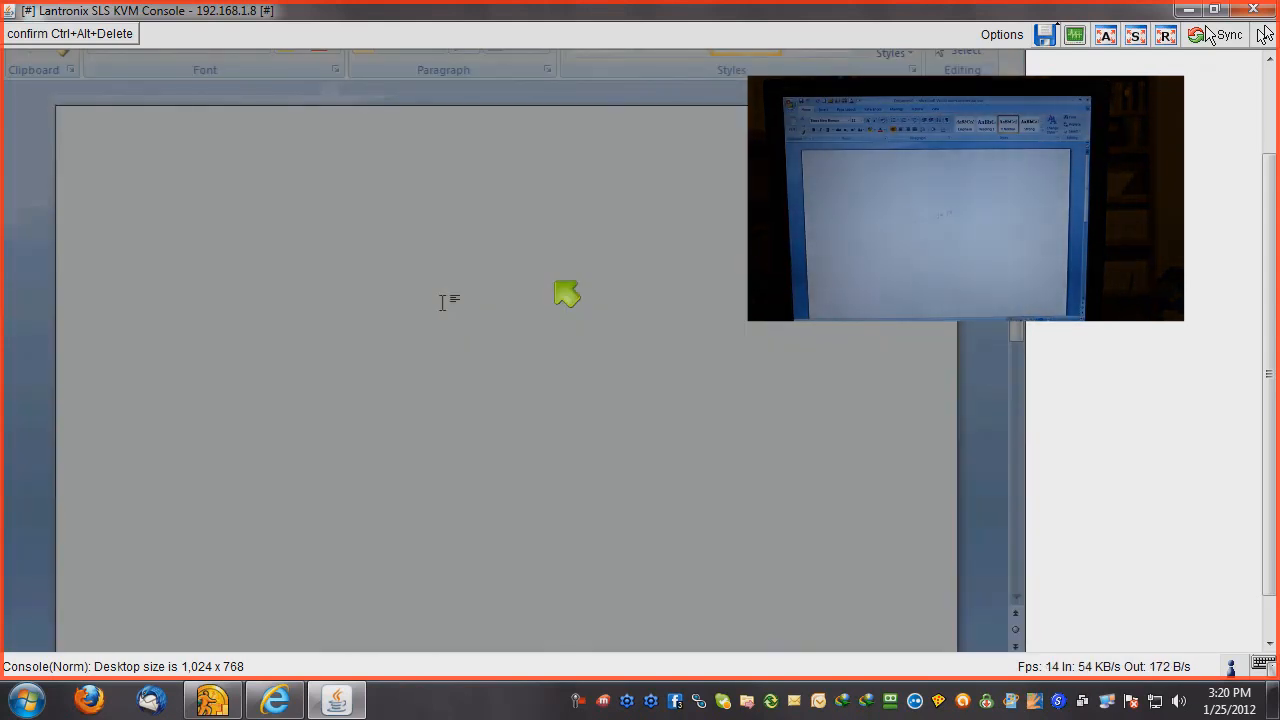
Type 'Testing 1 2 3' into the remote Word document
text(Testing)
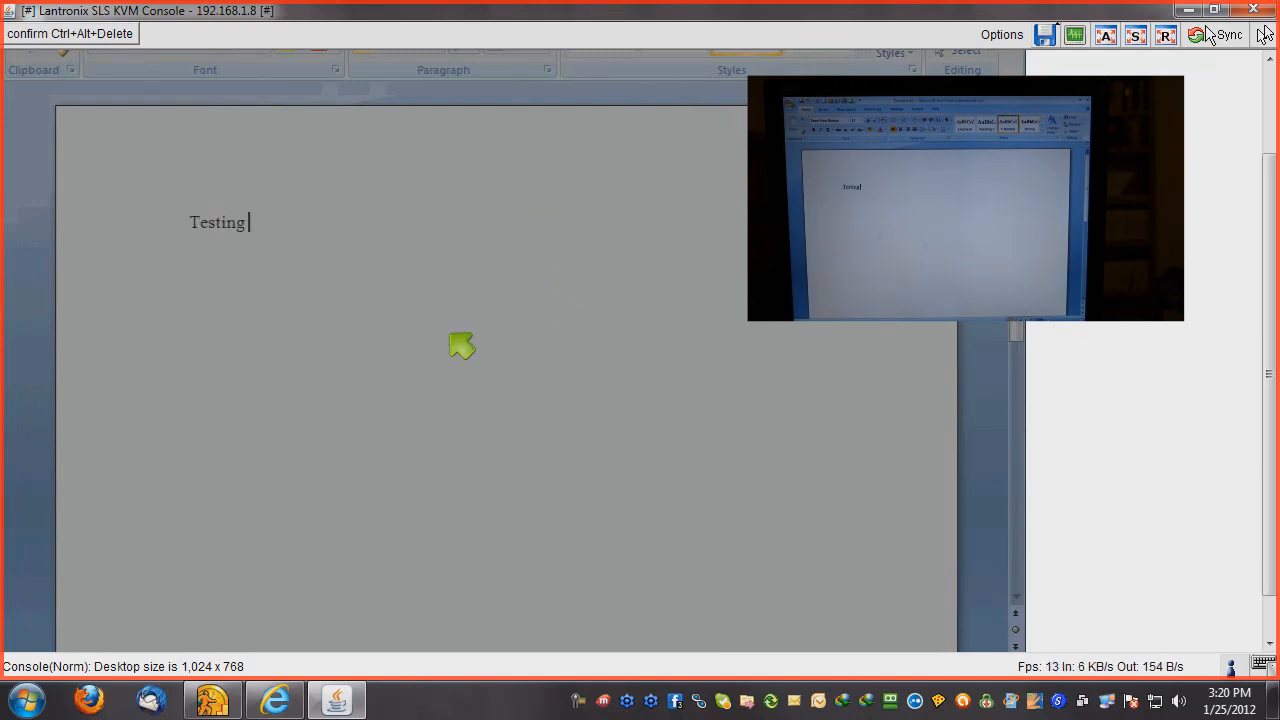
text(1 2 3)
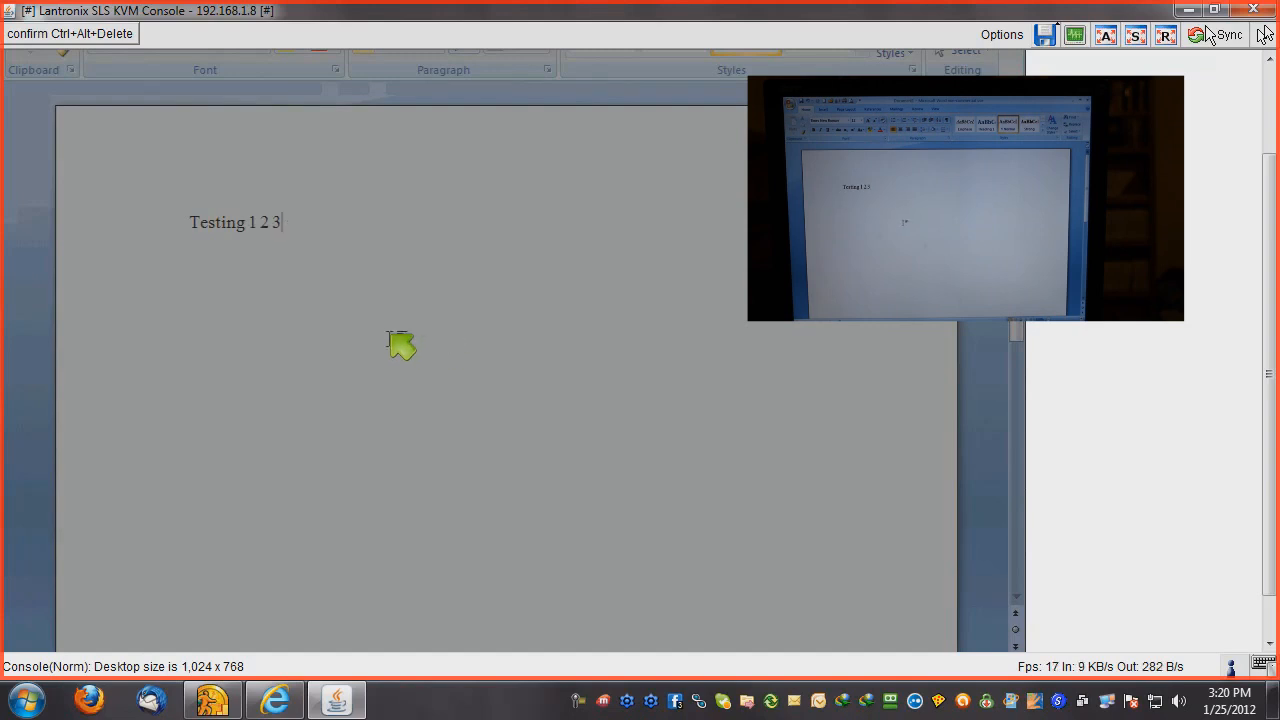